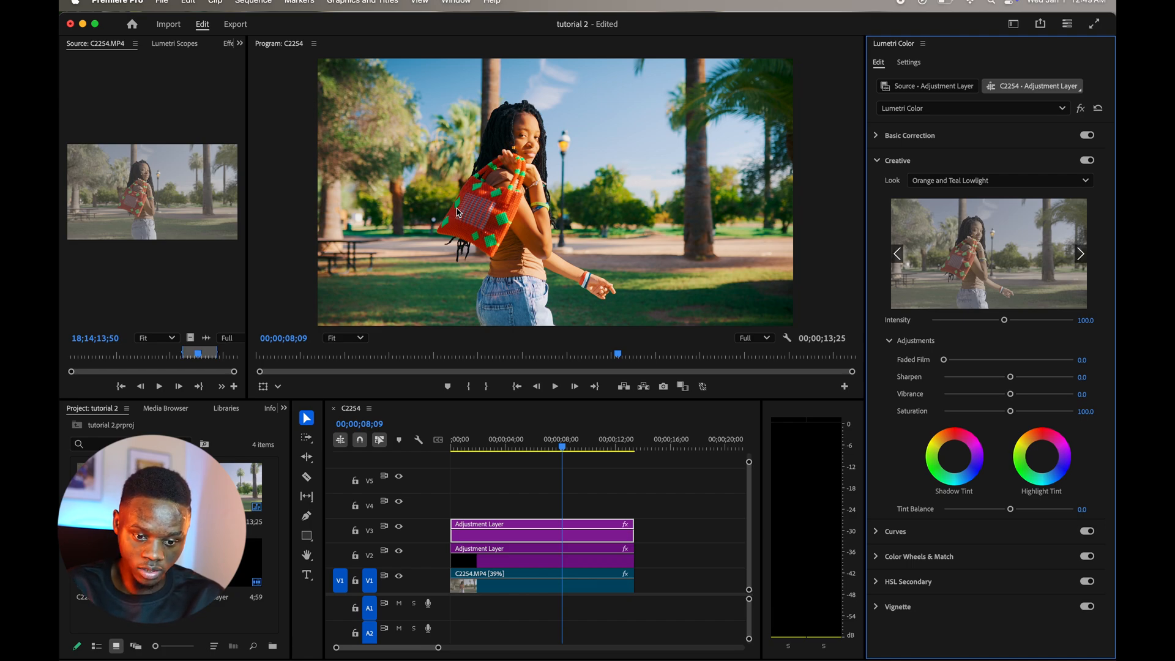
Expand the Lumetri Color Basic Correction section for the adjustment layer
left_click(528, 447)
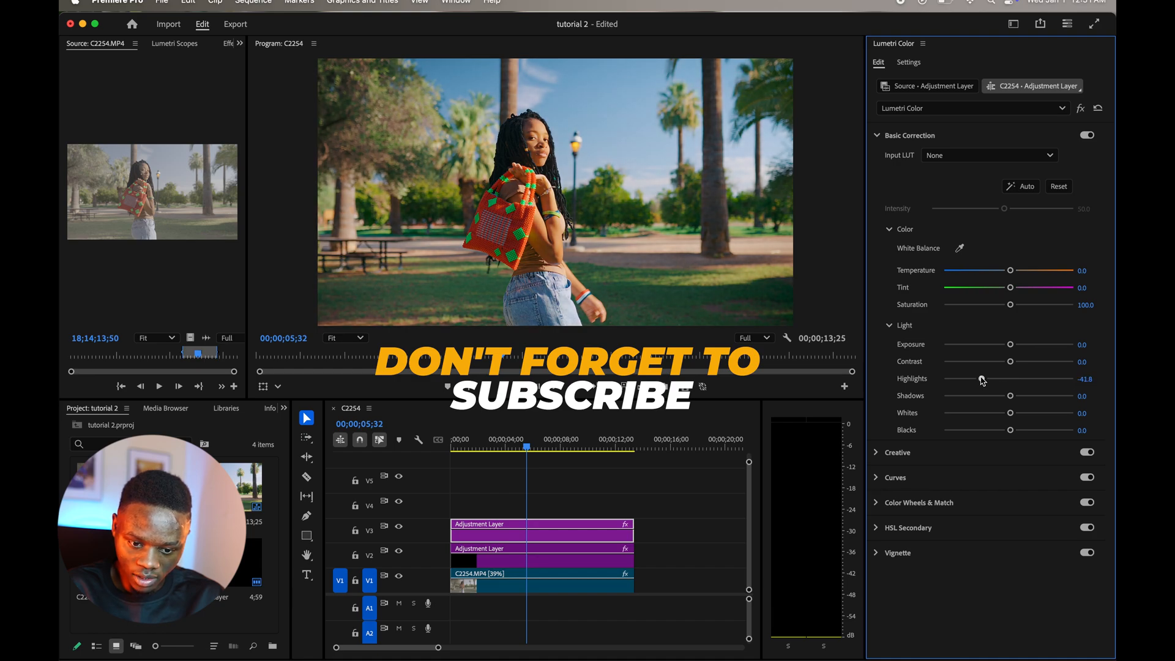
Drag the adjustment layer's Highlights slider down to -49.3 and Shadows to -37.1
left_click_drag(1010, 395, 985, 395)
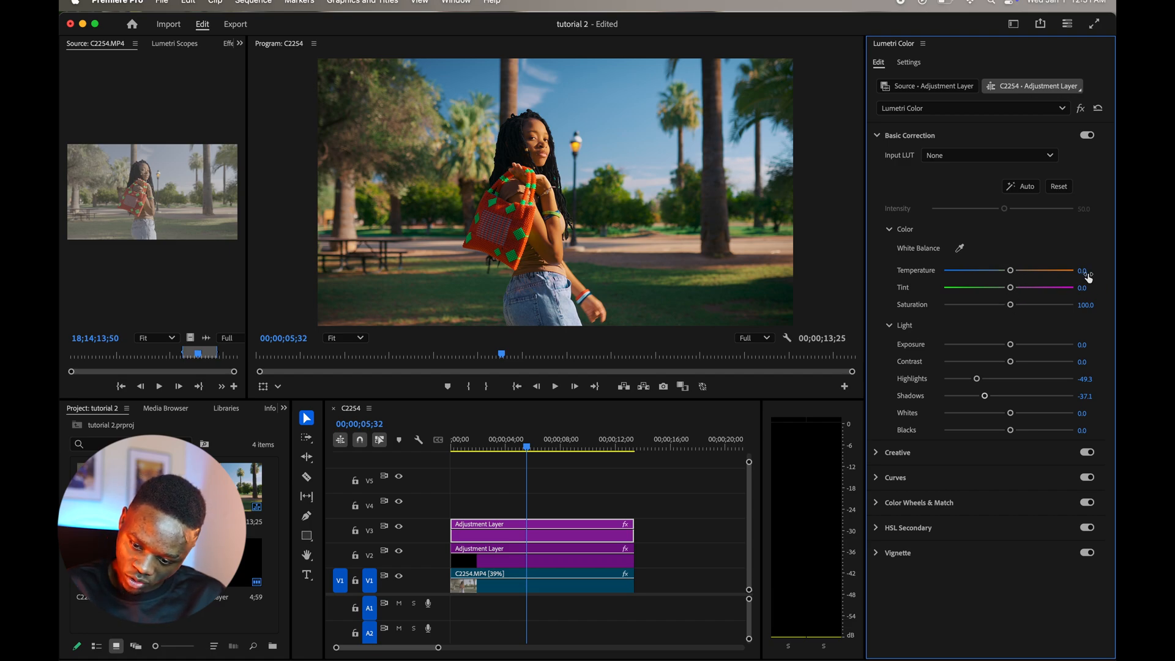
left_click(876, 136)
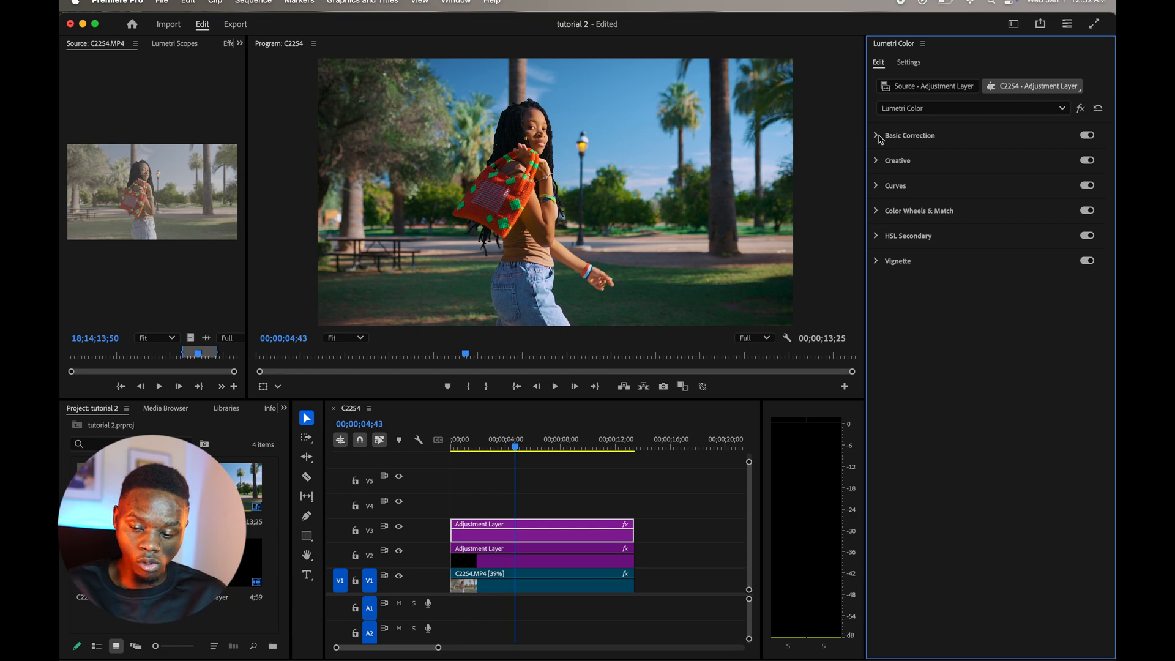
Expand the Creative section to lower the Orange and Teal Lowlight intensity to 75
left_click(898, 160)
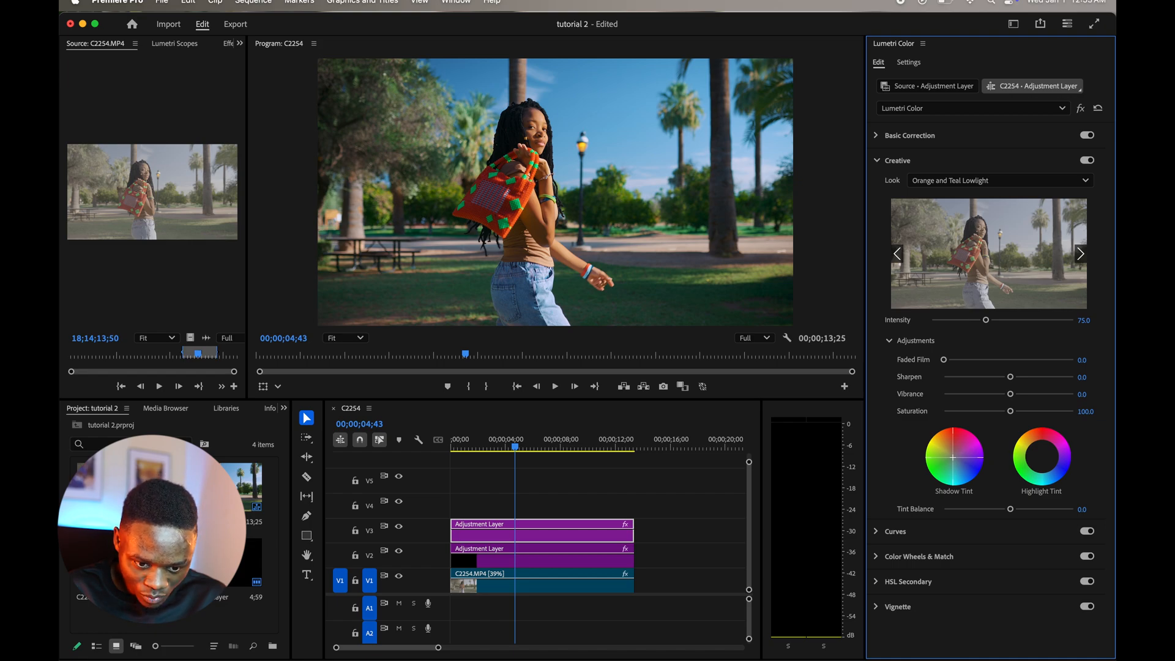